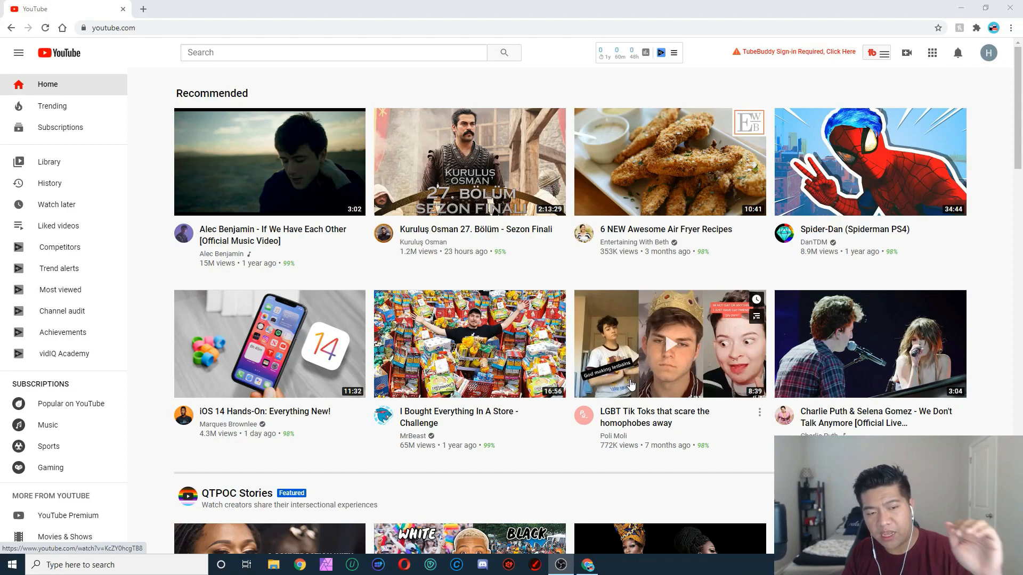
{"action": "mouse_move", "coordinate": [628, 388]}
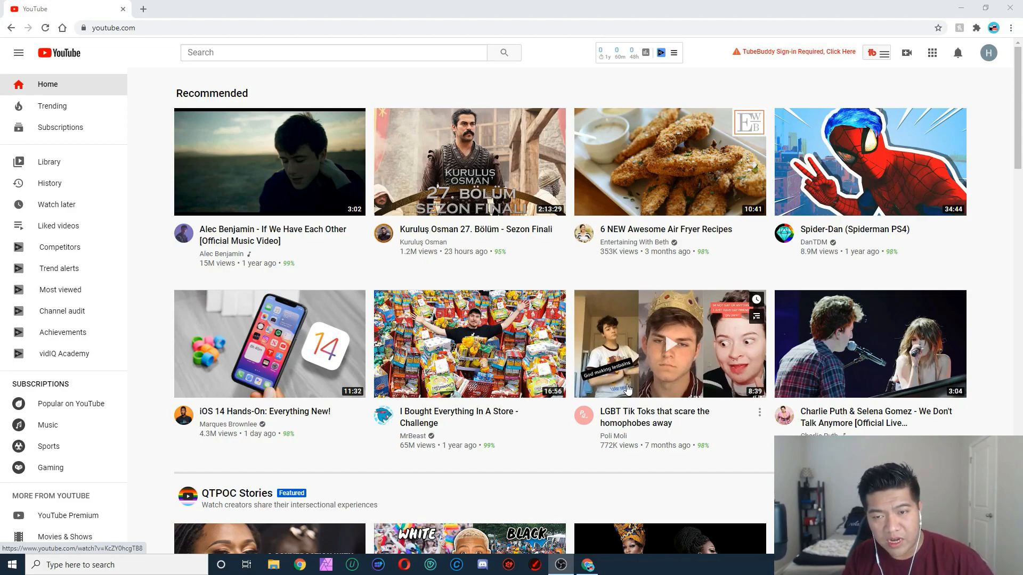
{"action": "mouse_move", "coordinate": [839, 114]}
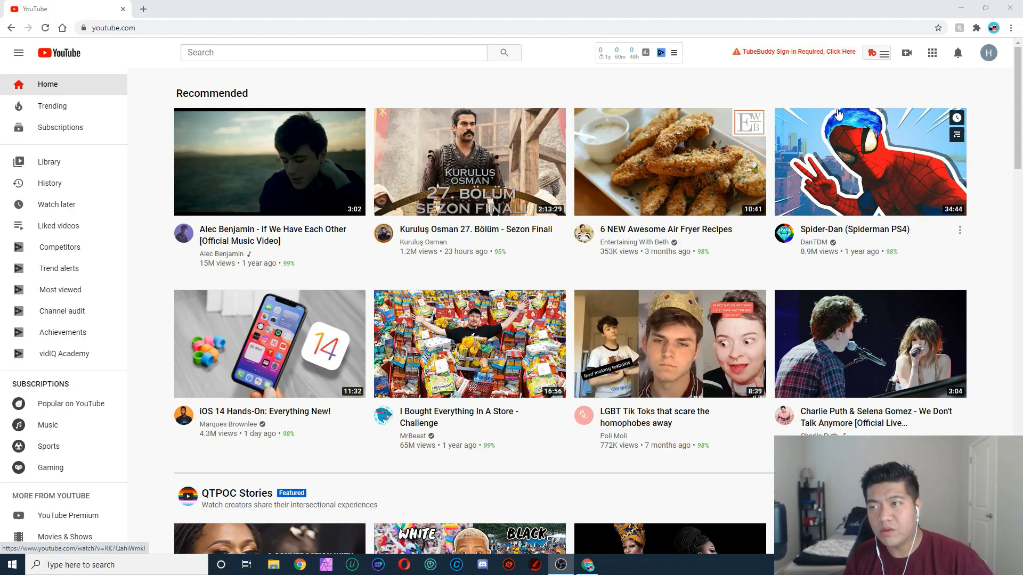
{"action": "mouse_move", "coordinate": [999, 69]}
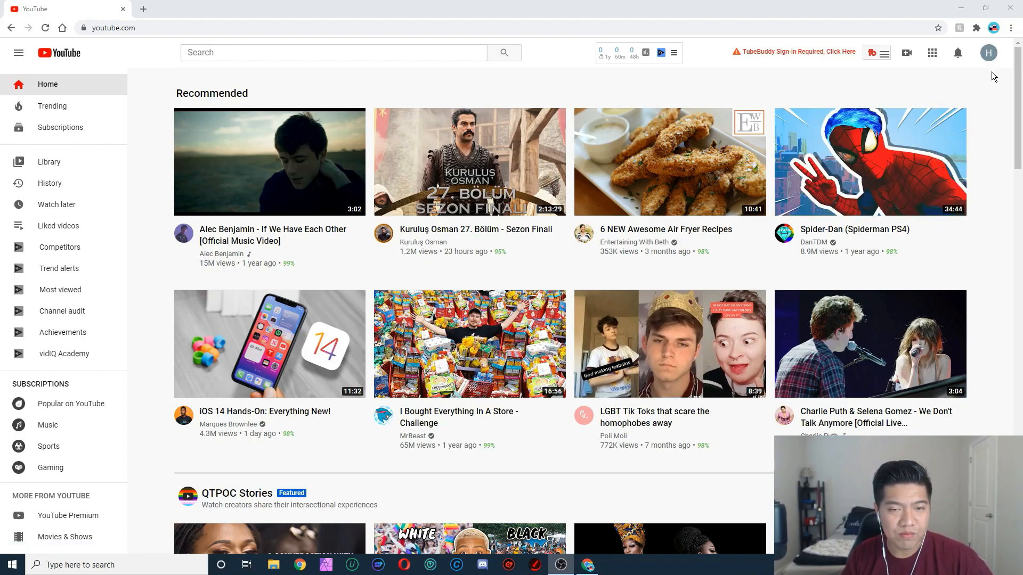
Open Manage your Google Account from YouTube's top-right avatar menu
{"action": "left_click", "coordinate": [988, 52]}
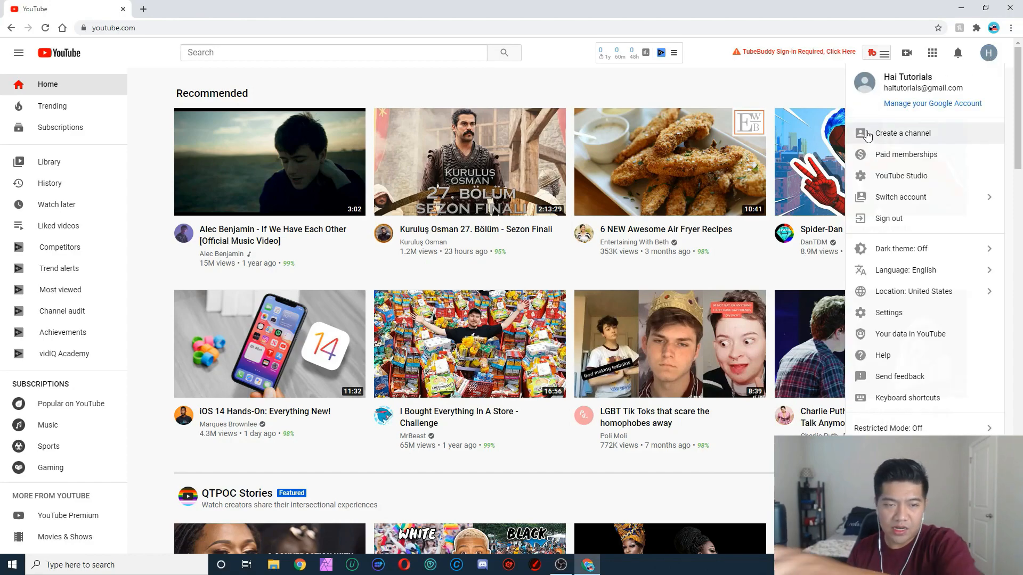
{"action": "mouse_move", "coordinate": [865, 121]}
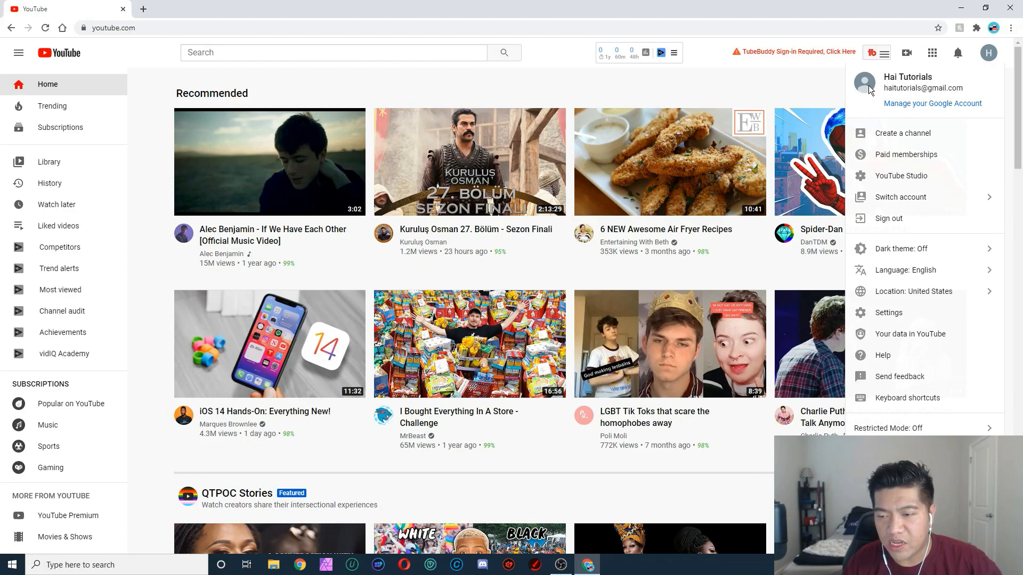
{"action": "mouse_move", "coordinate": [897, 107]}
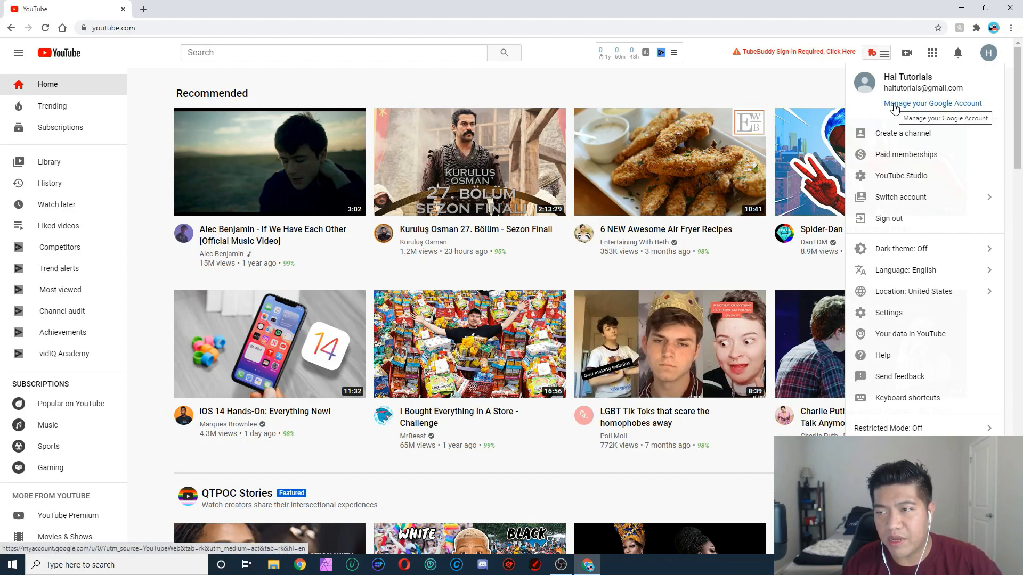
{"action": "left_click", "coordinate": [936, 103]}
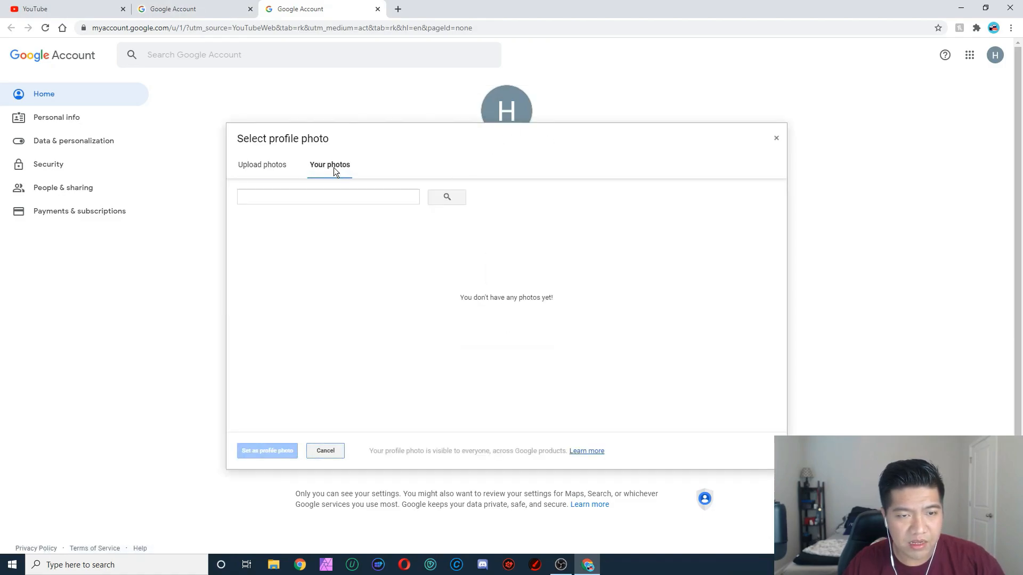
Upload the WIN_ webcam photo from the desktop into the profile photo picker
{"action": "left_click", "coordinate": [262, 165]}
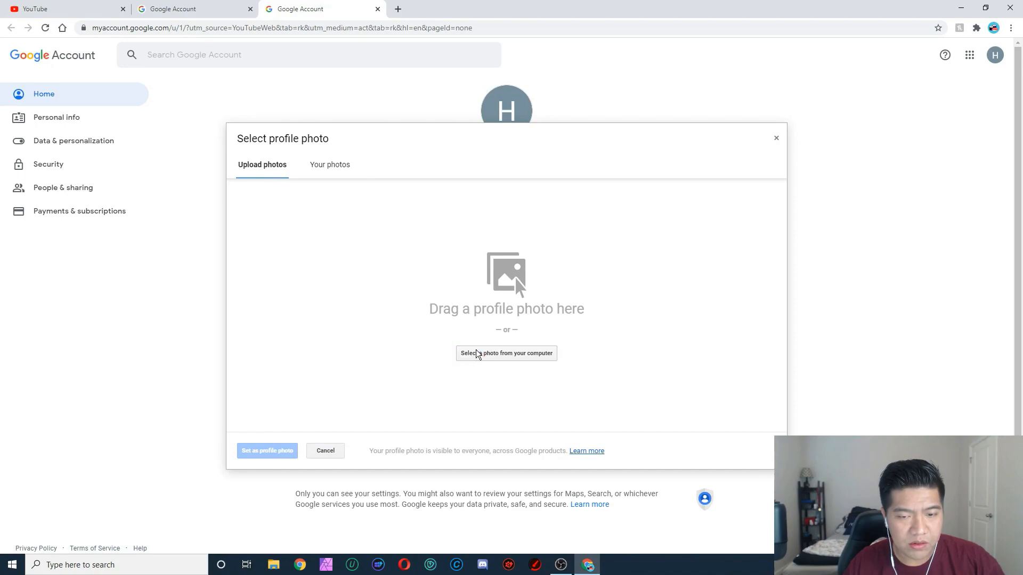
{"action": "left_click", "coordinate": [506, 353]}
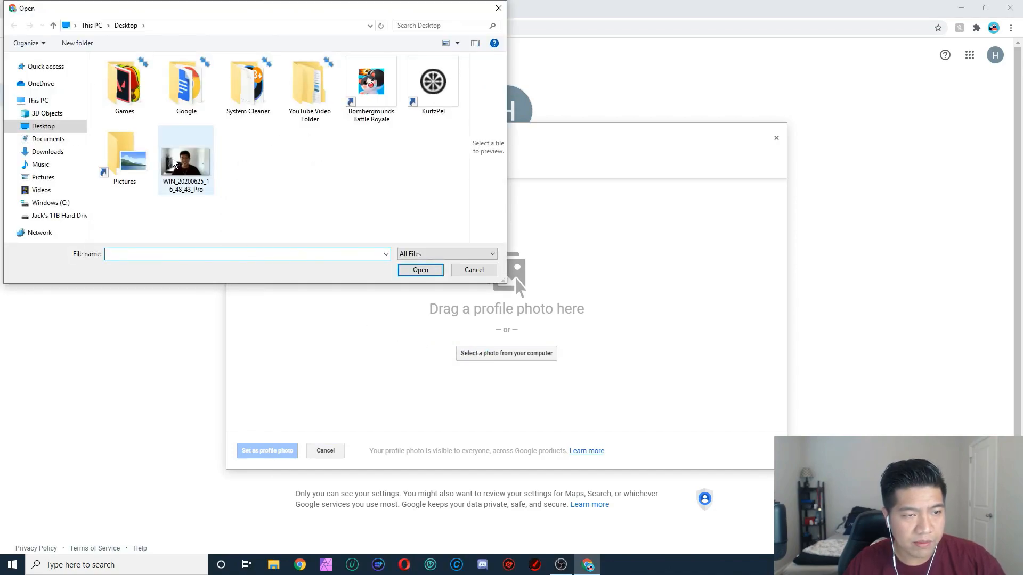
{"action": "left_click", "coordinate": [421, 270]}
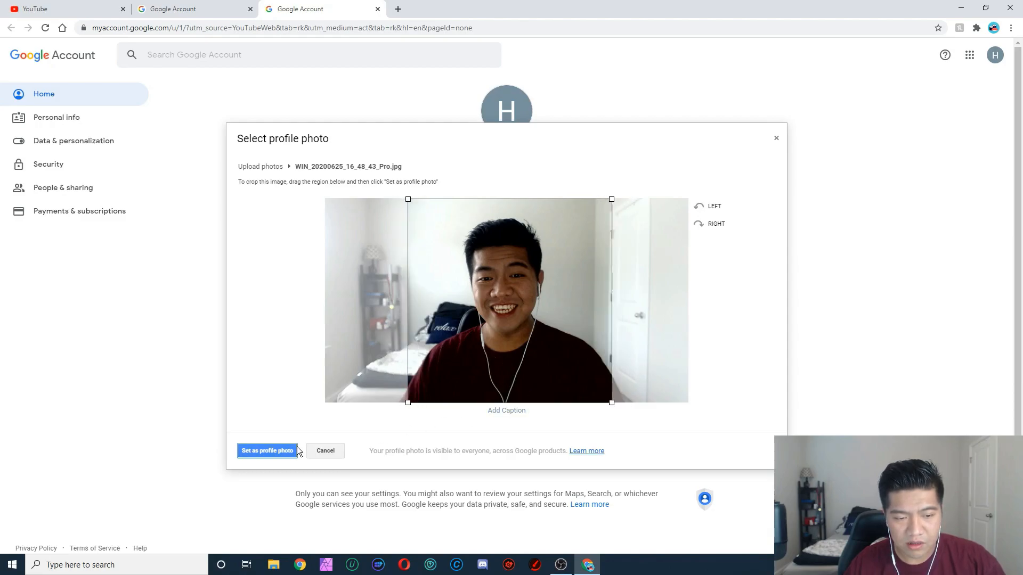
{"action": "mouse_move", "coordinate": [285, 459]}
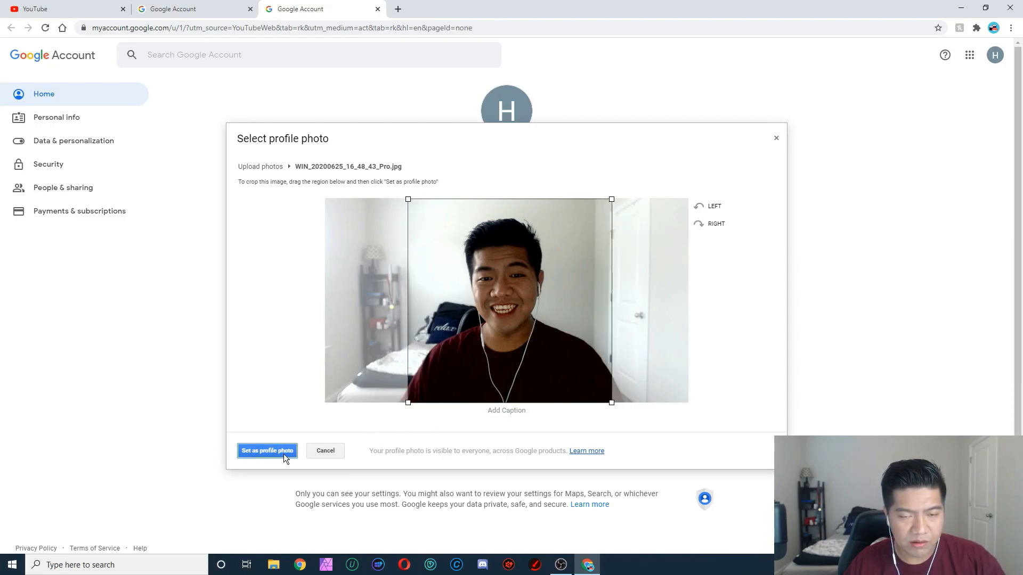
Set the cropped webcam photo as the profile photo and return to the YouTube tab
{"action": "left_click", "coordinate": [267, 451]}
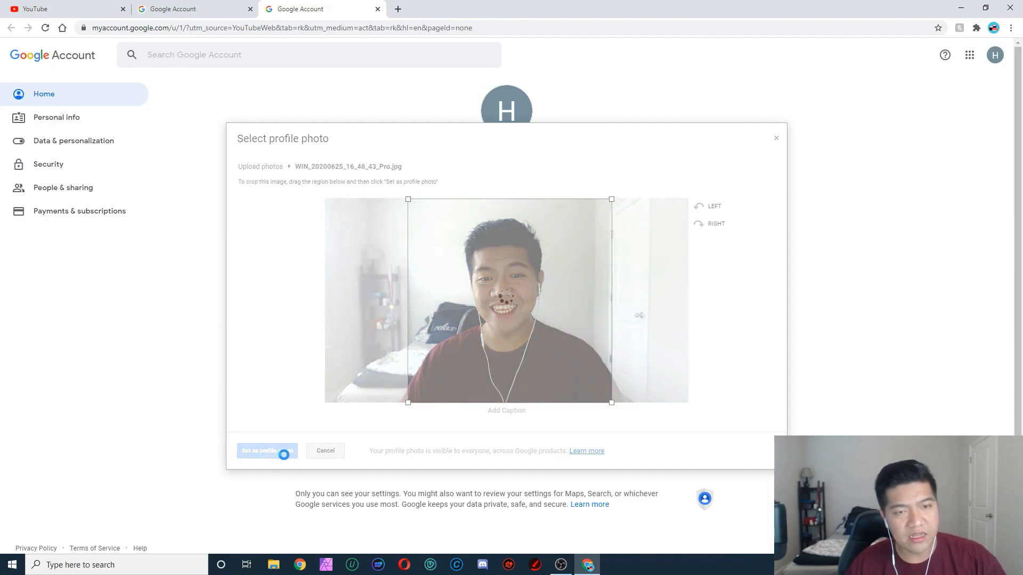
{"action": "left_click", "coordinate": [266, 451]}
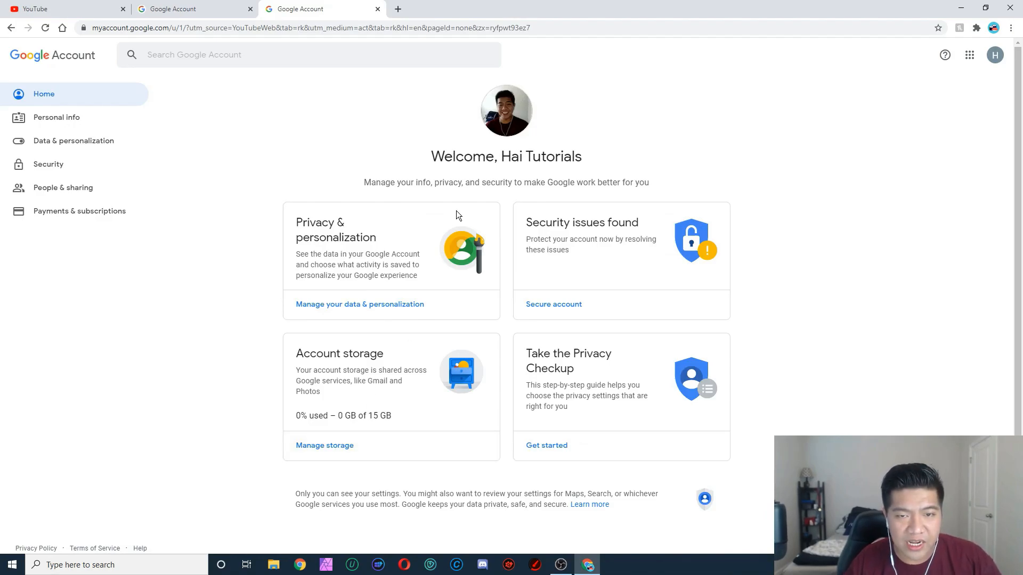
{"action": "left_click", "coordinate": [181, 9]}
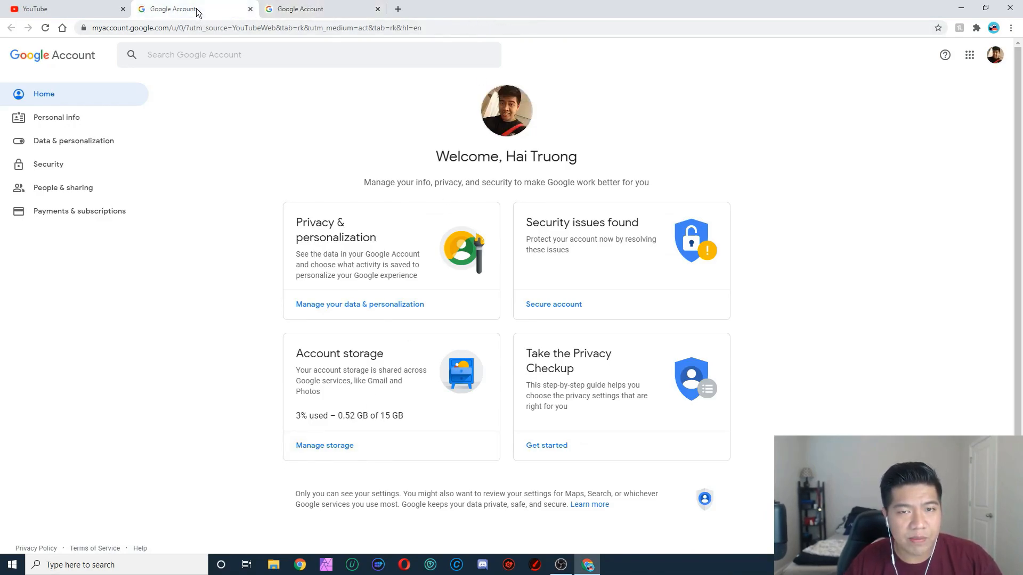
{"action": "left_click", "coordinate": [48, 9]}
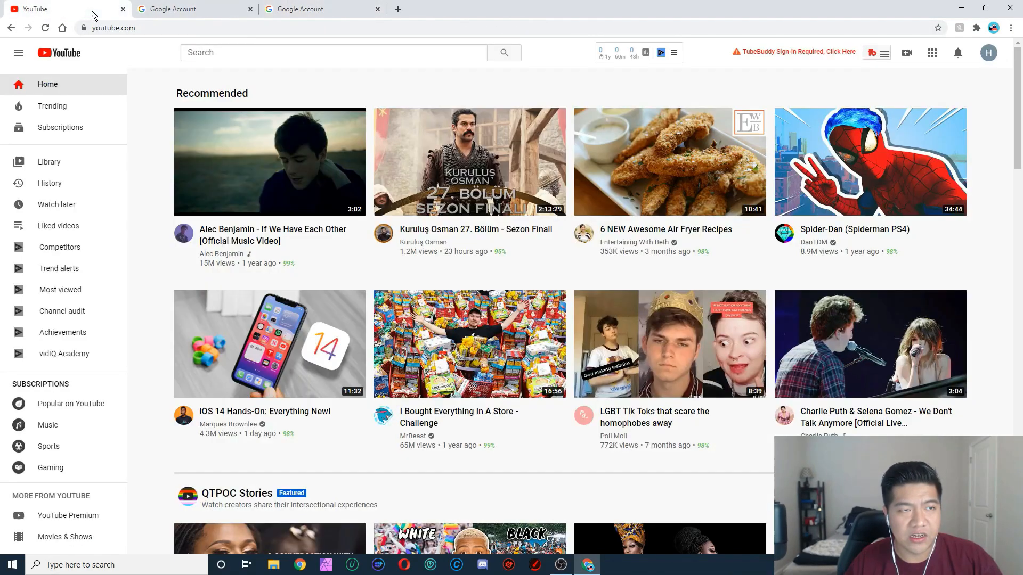
Reload YouTube and open the account menu to confirm the new webcam avatar
{"action": "left_click", "coordinate": [989, 52]}
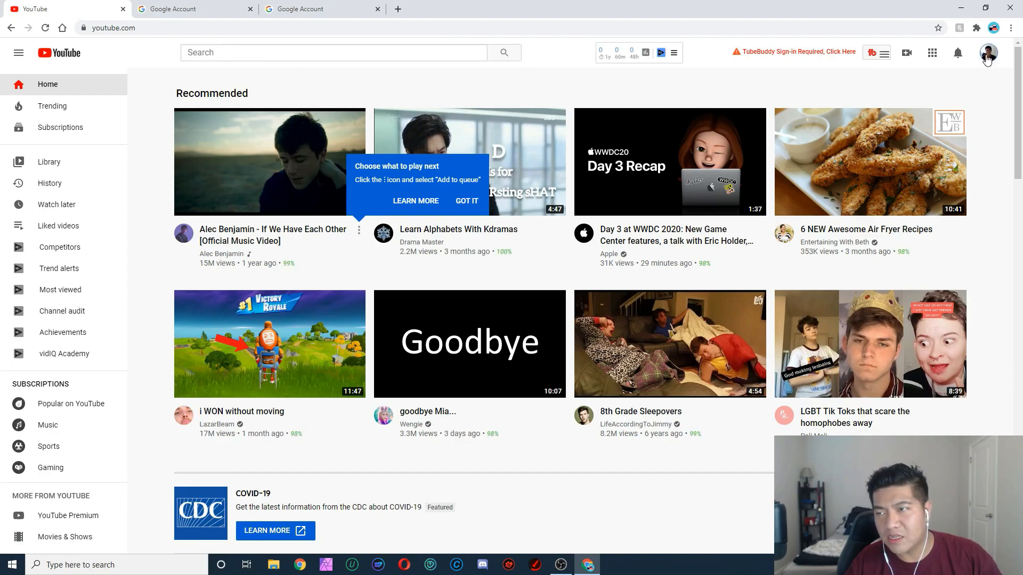
{"action": "left_click", "coordinate": [988, 53]}
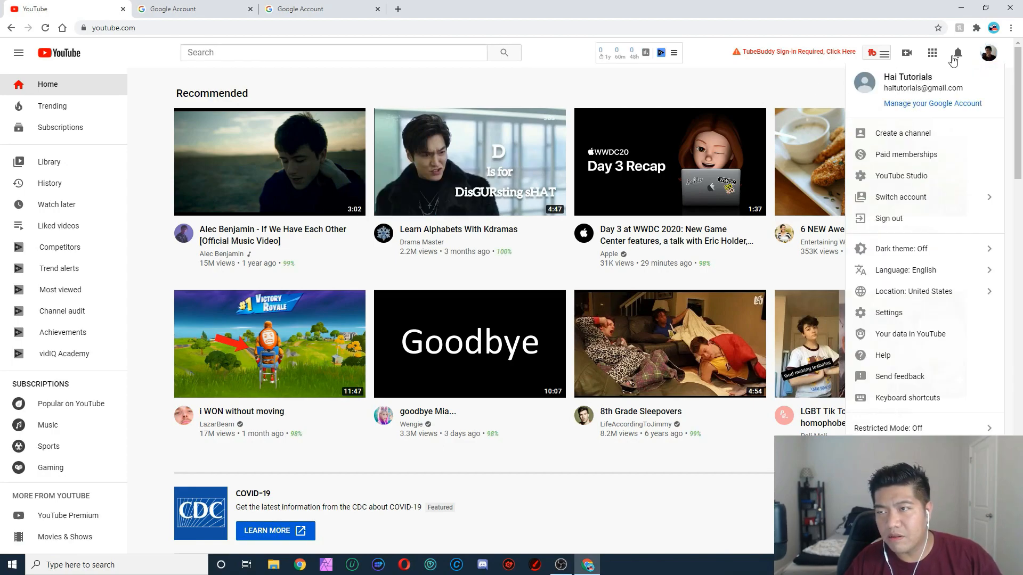
{"action": "mouse_move", "coordinate": [938, 78]}
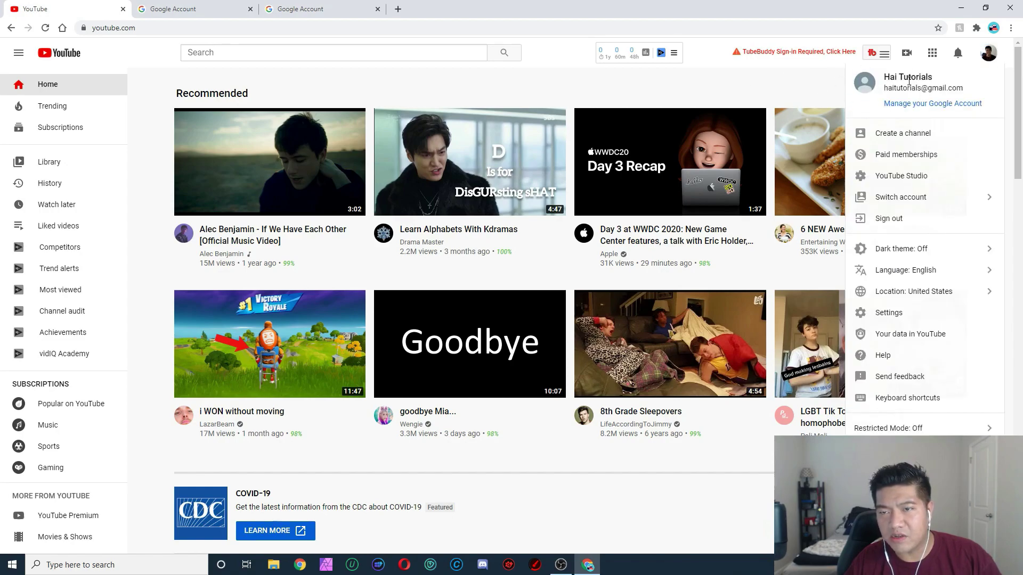
{"action": "mouse_move", "coordinate": [617, 407]}
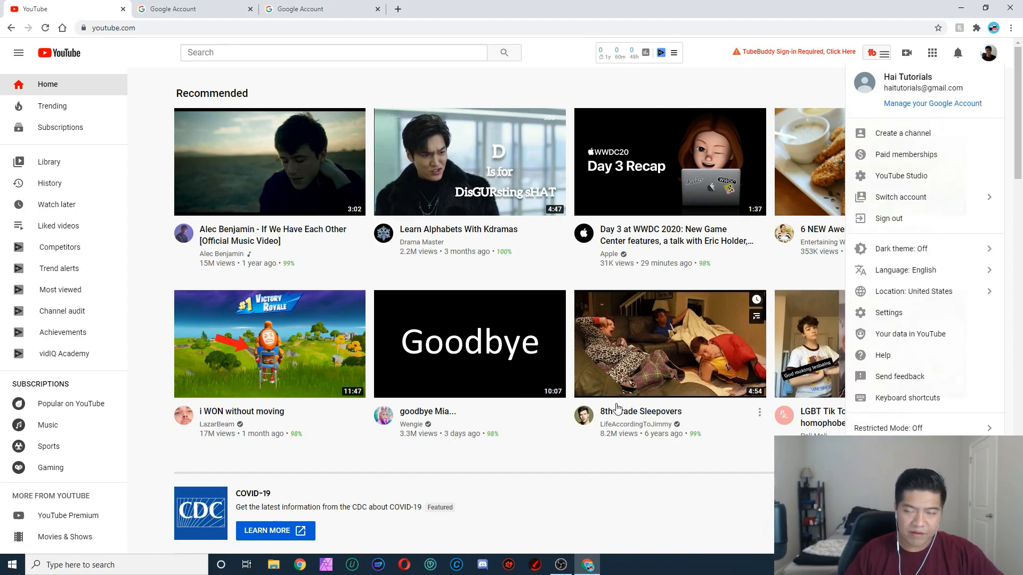
{"action": "mouse_move", "coordinate": [682, 89]}
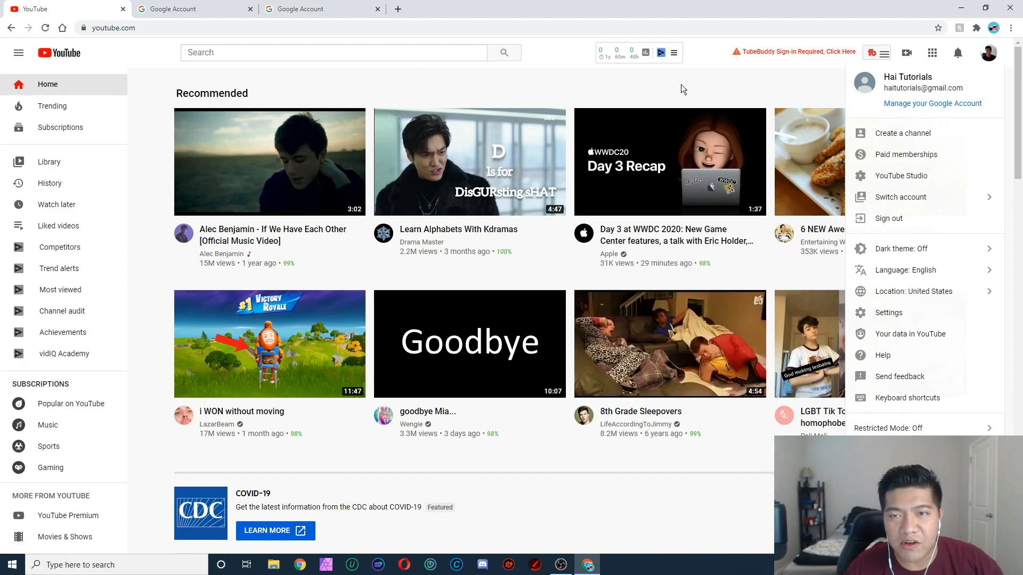